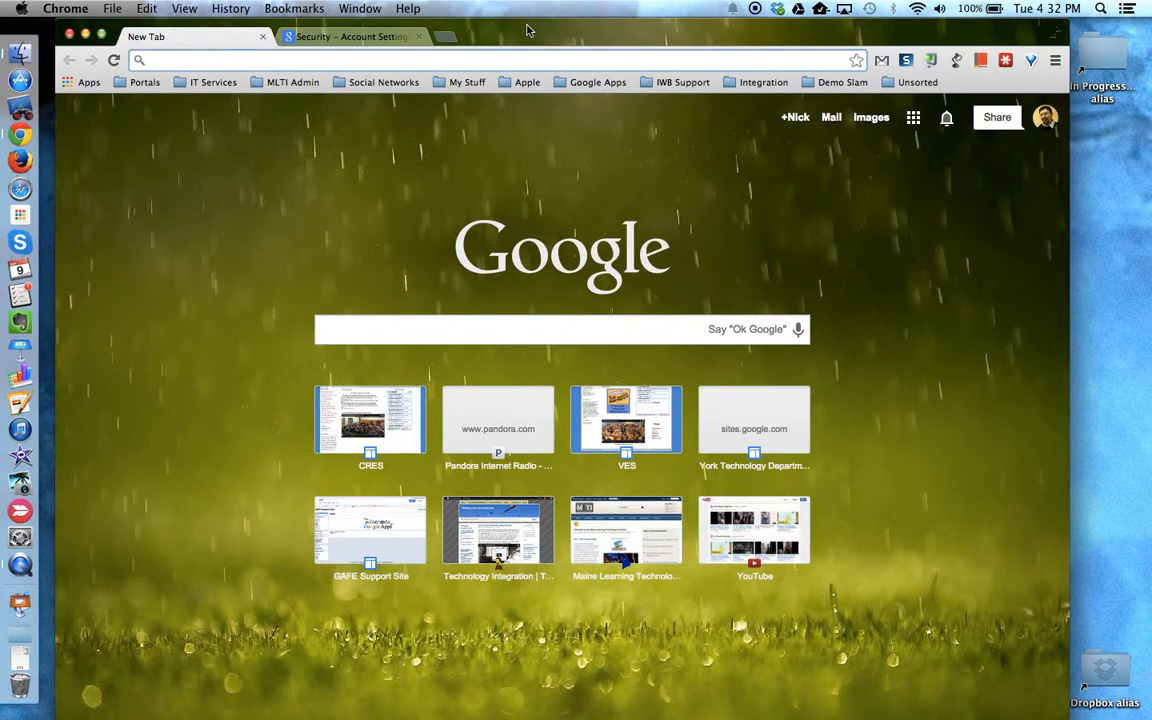
Open the Google Account Security page from the profile avatar's Account option
click(145, 60)
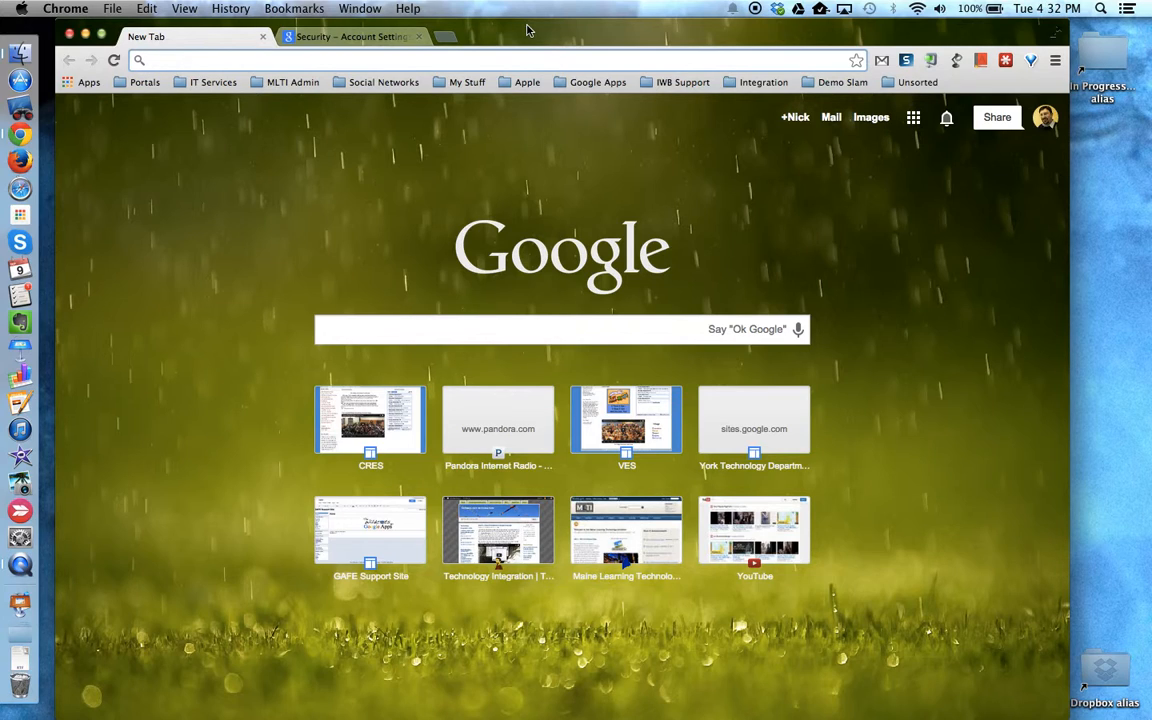
mouse_move(820, 152)
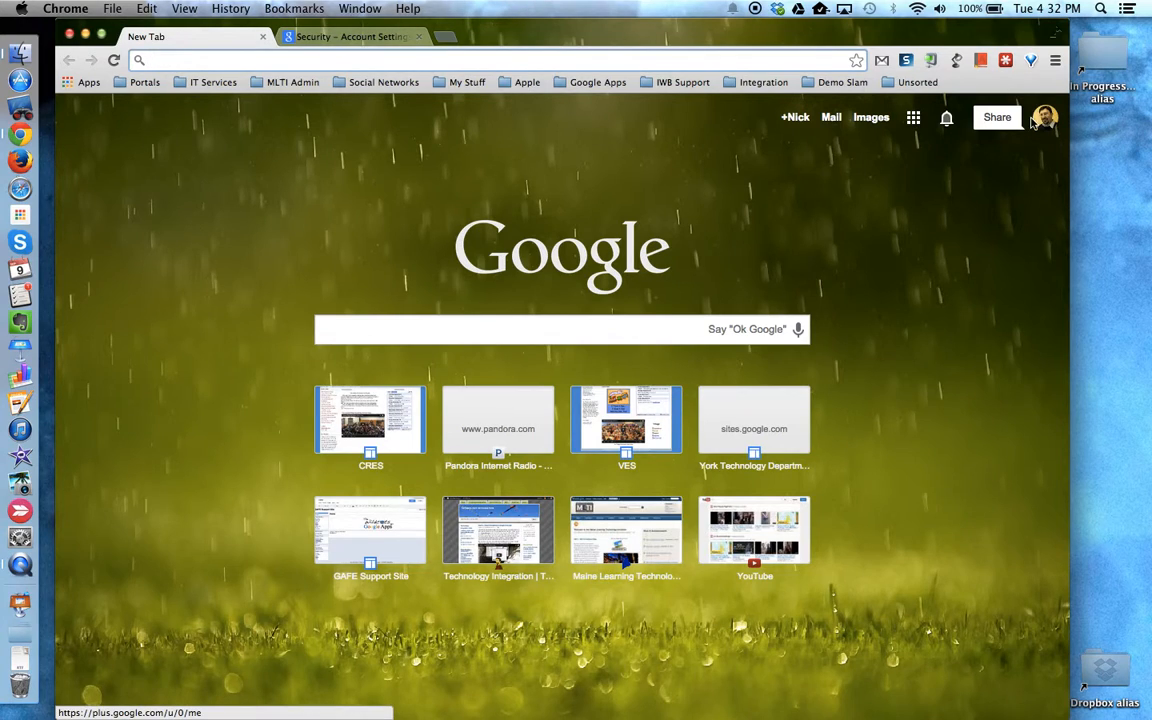
click(1043, 117)
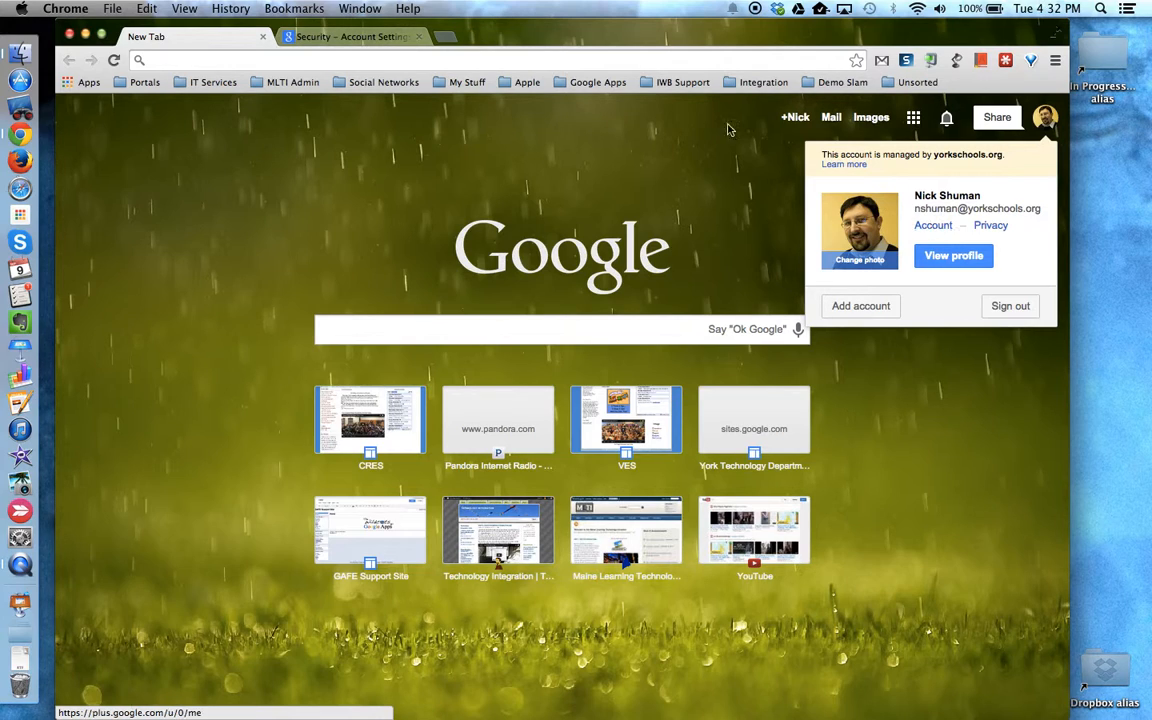
click(350, 36)
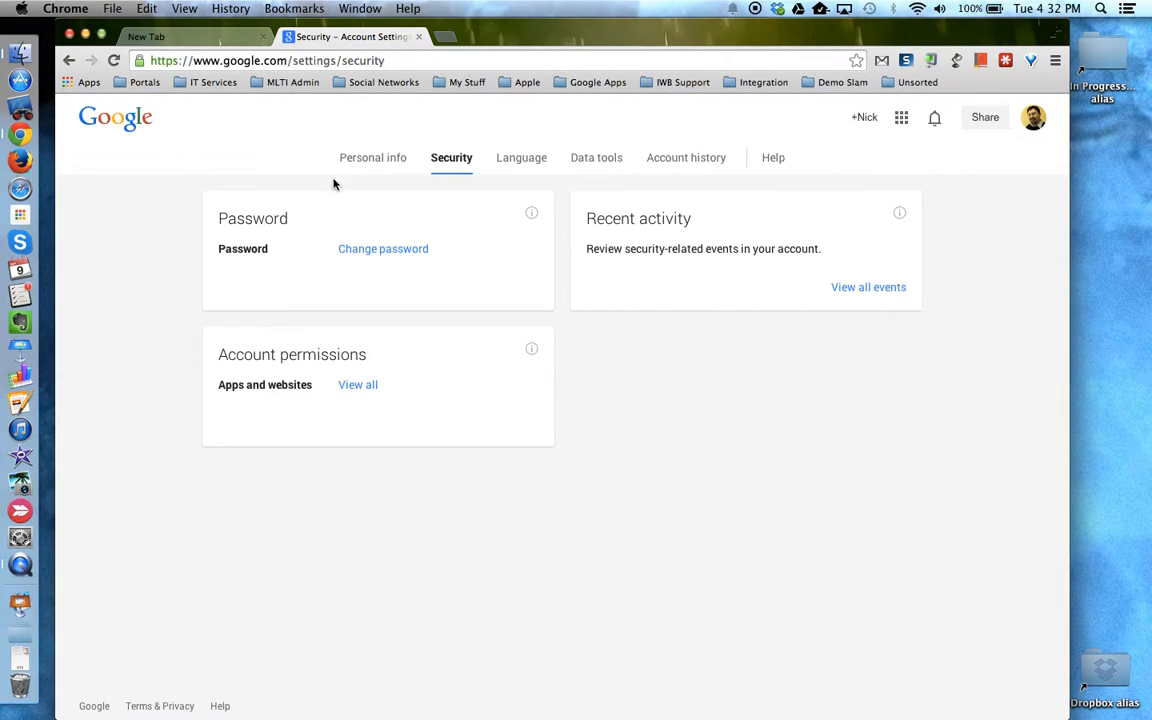
mouse_move(487, 209)
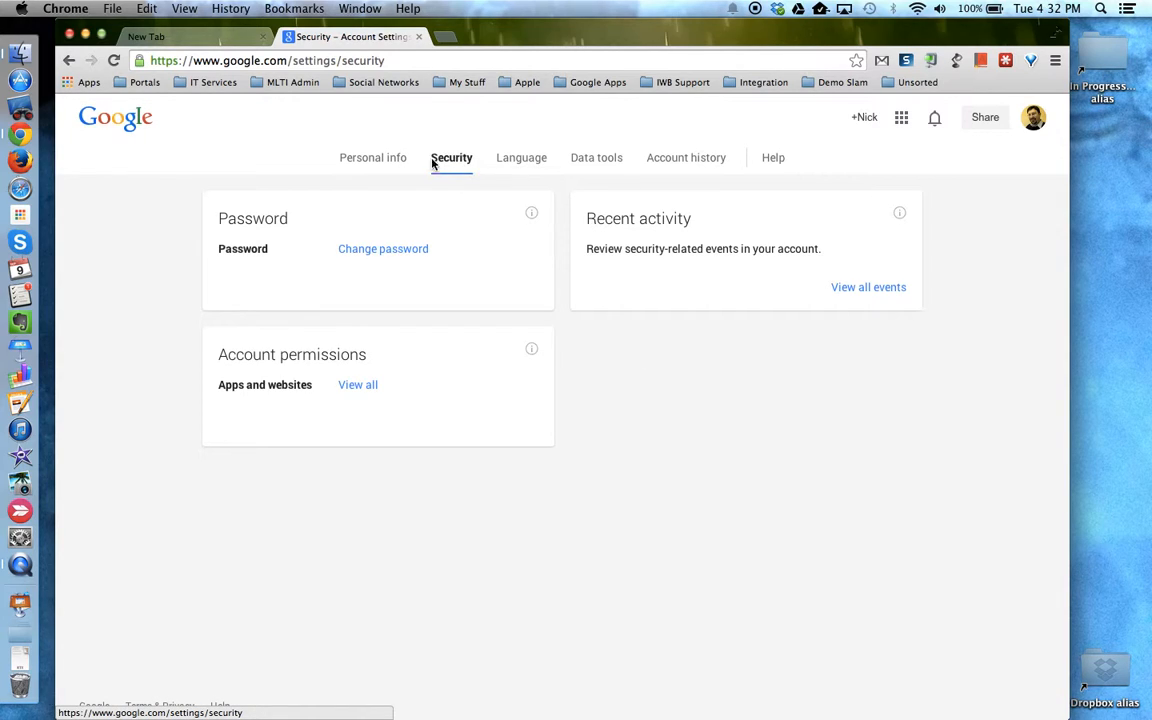
mouse_move(255, 323)
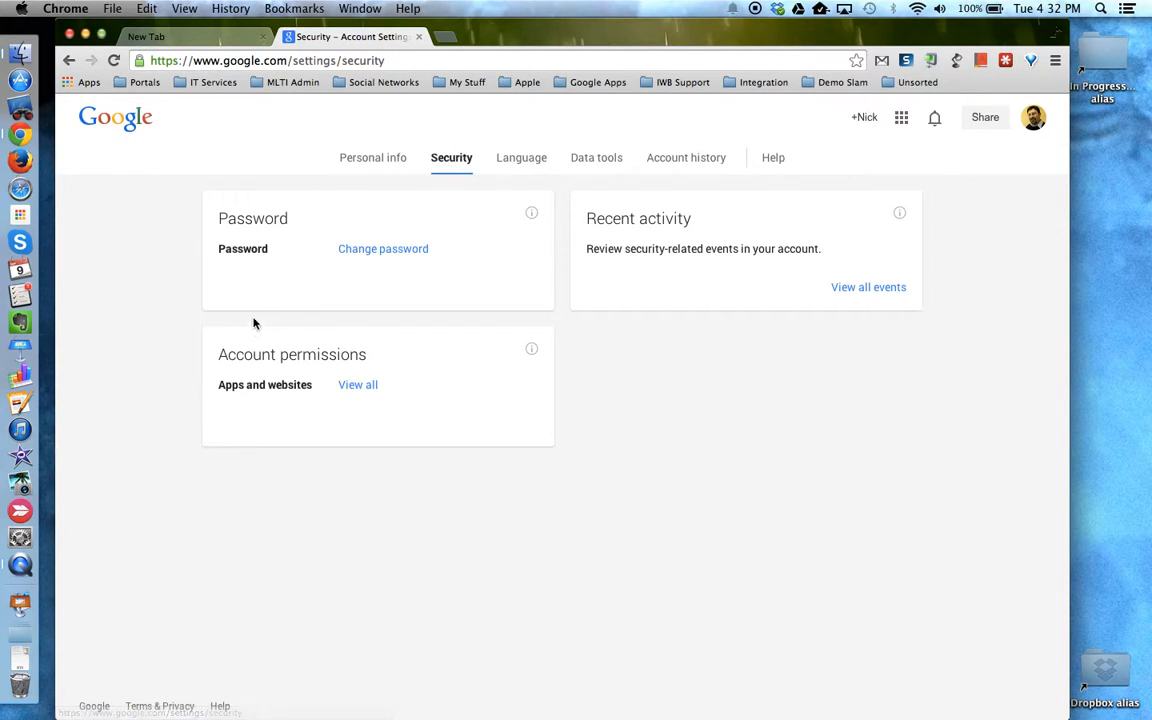
mouse_move(372, 362)
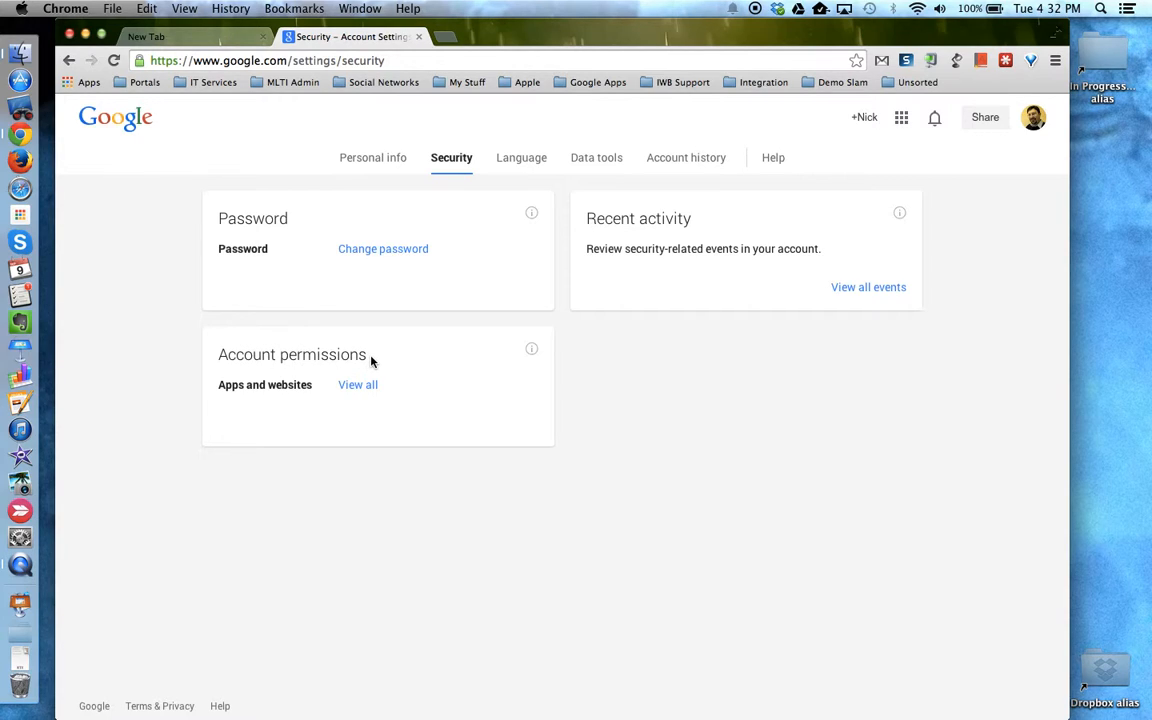
mouse_move(357, 385)
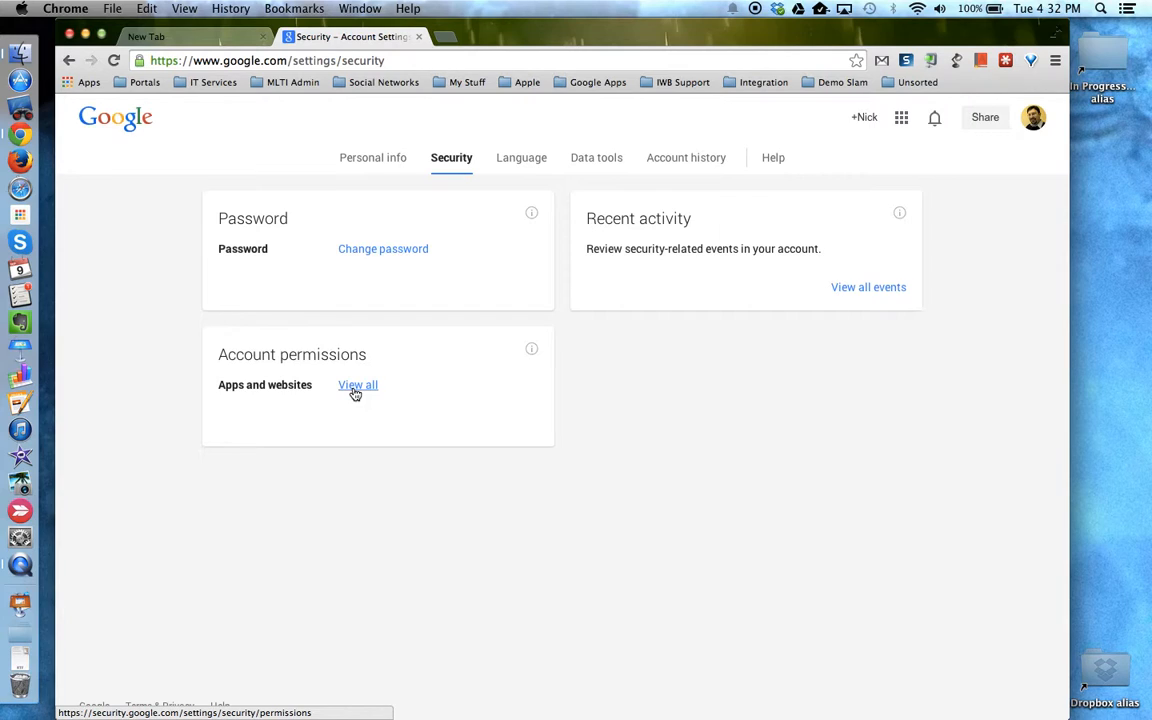
View all apps and websites with account access and scroll the list
click(357, 385)
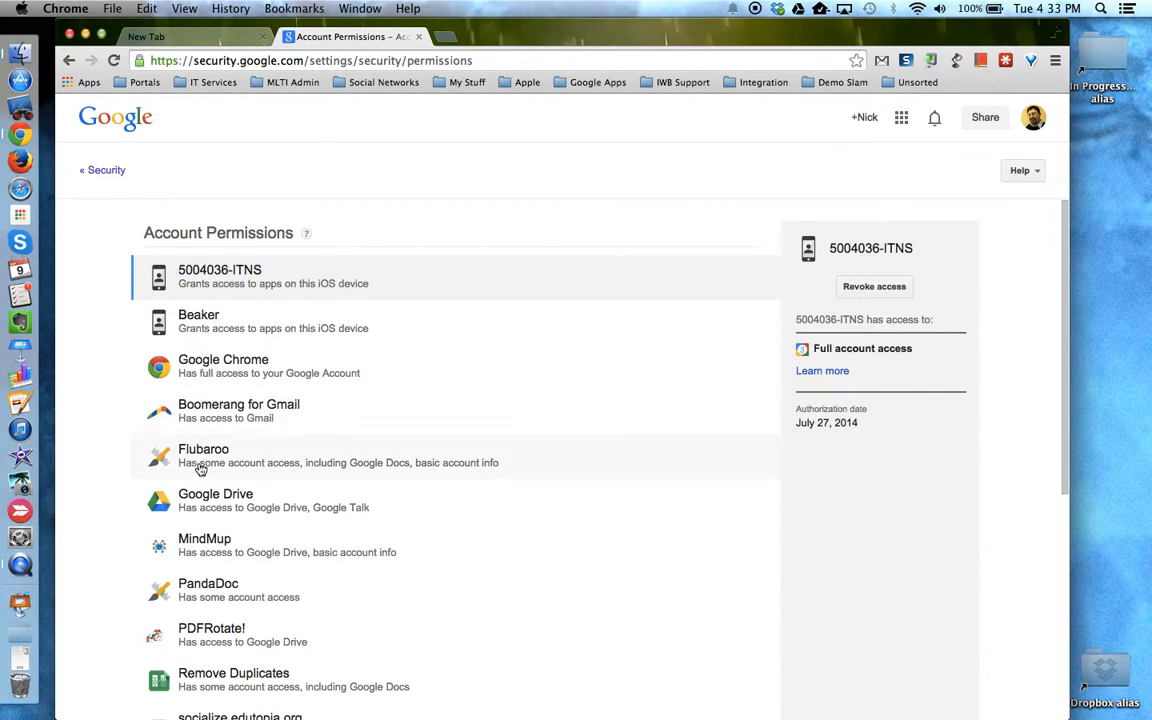
scroll(down, 3)
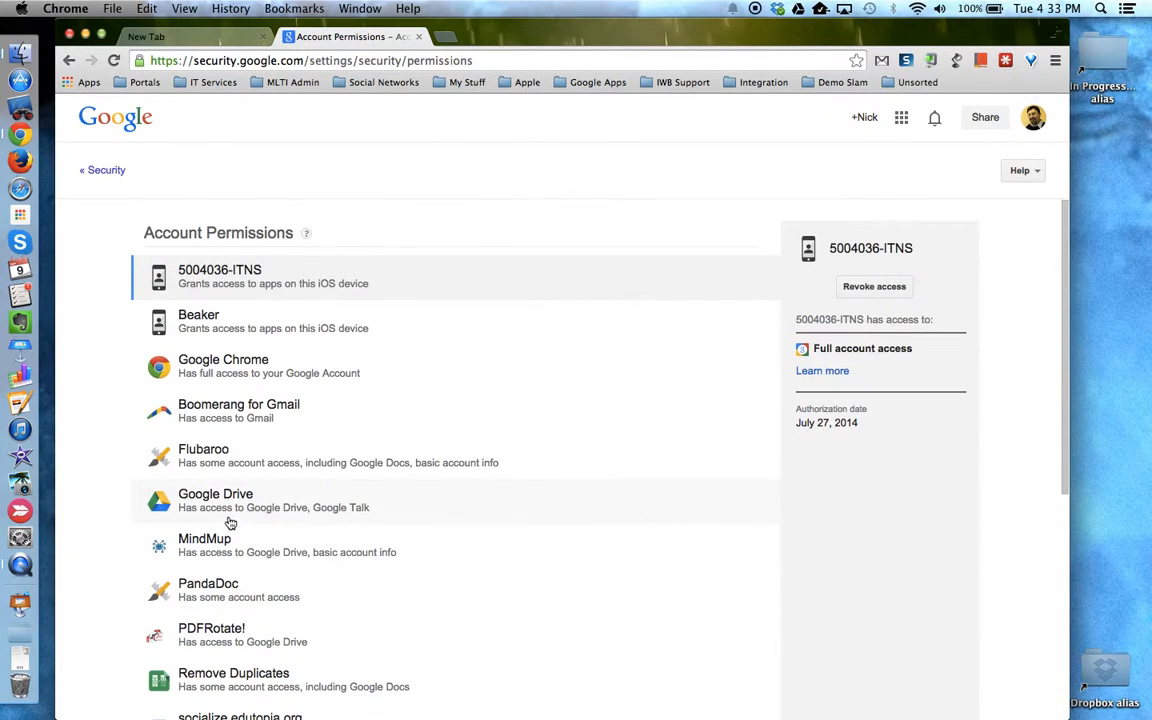
Show access details for Google Drive, then for Flubaroo
click(215, 500)
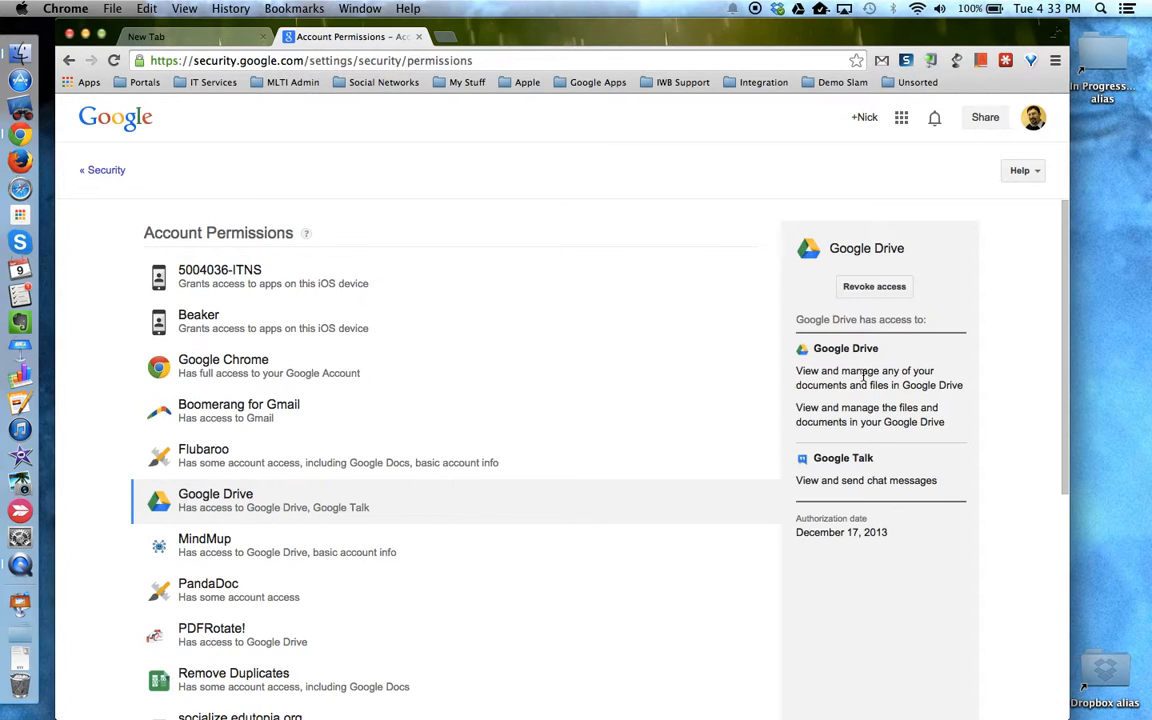
mouse_move(802, 518)
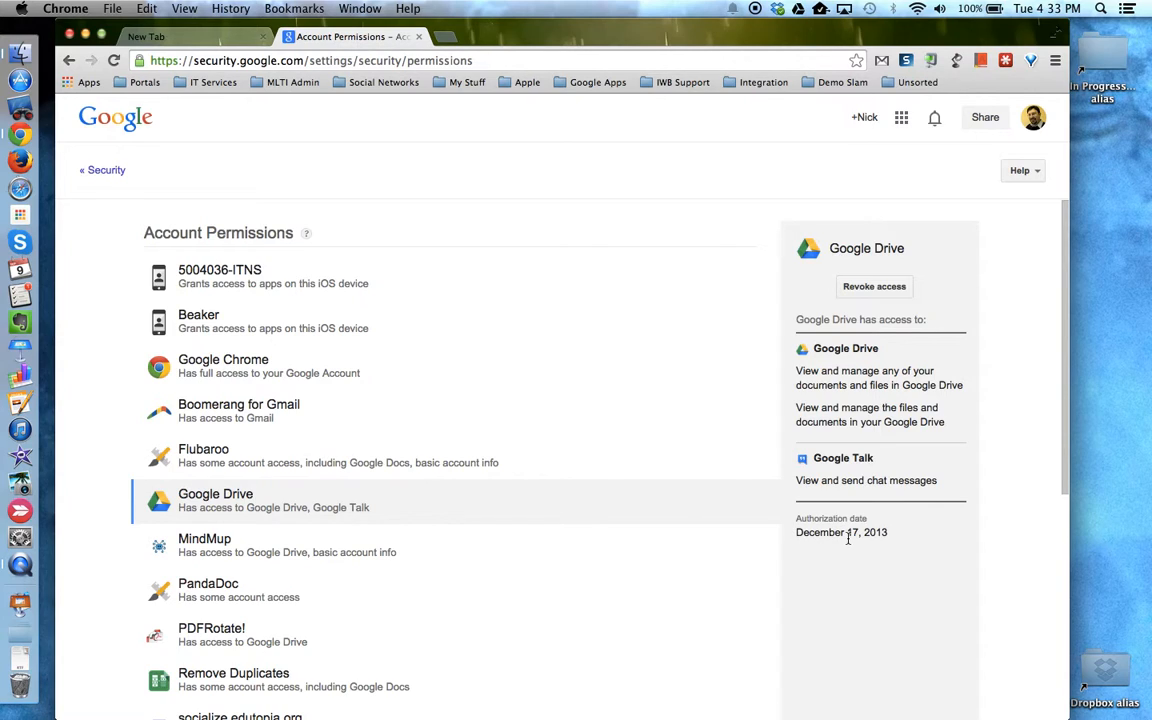
click(203, 455)
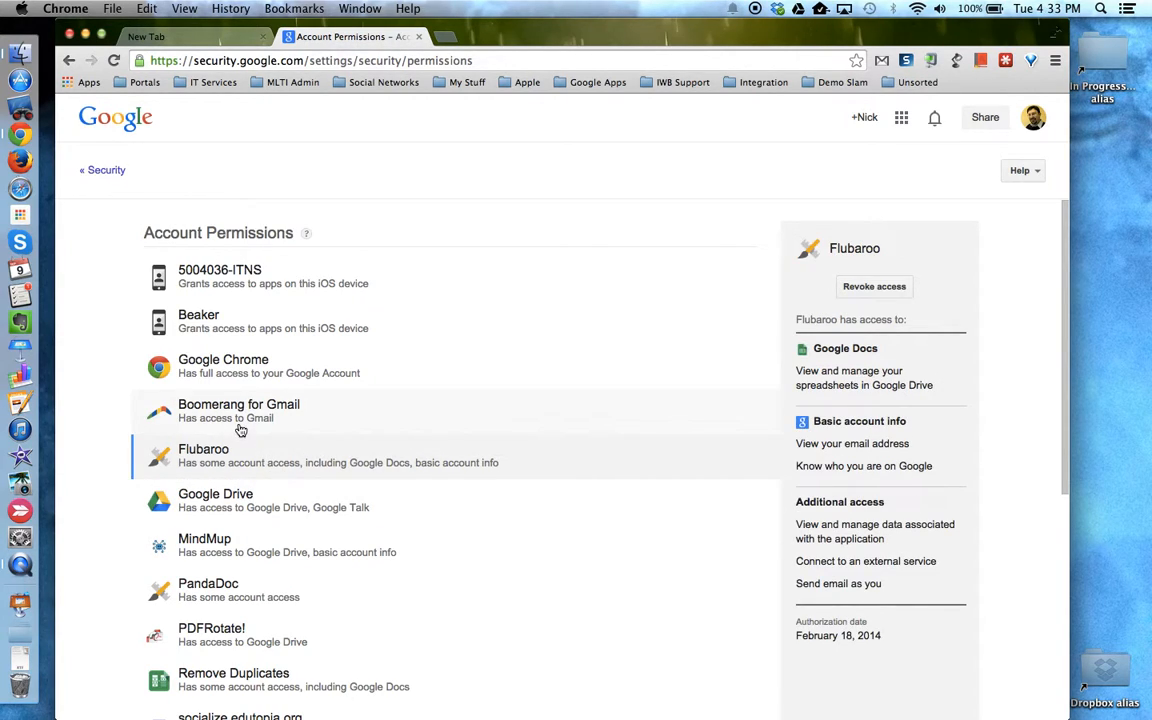
View Boomerang for Gmail's mail access, then reopen and scroll the permissions list
click(238, 411)
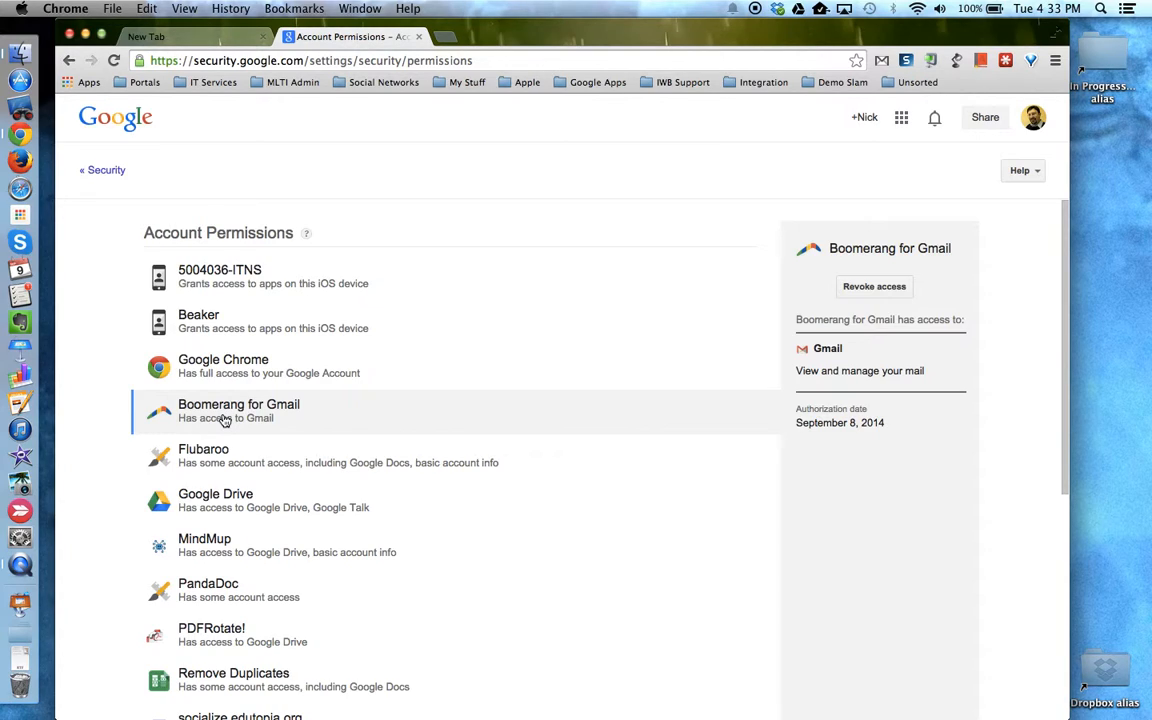
mouse_move(858, 312)
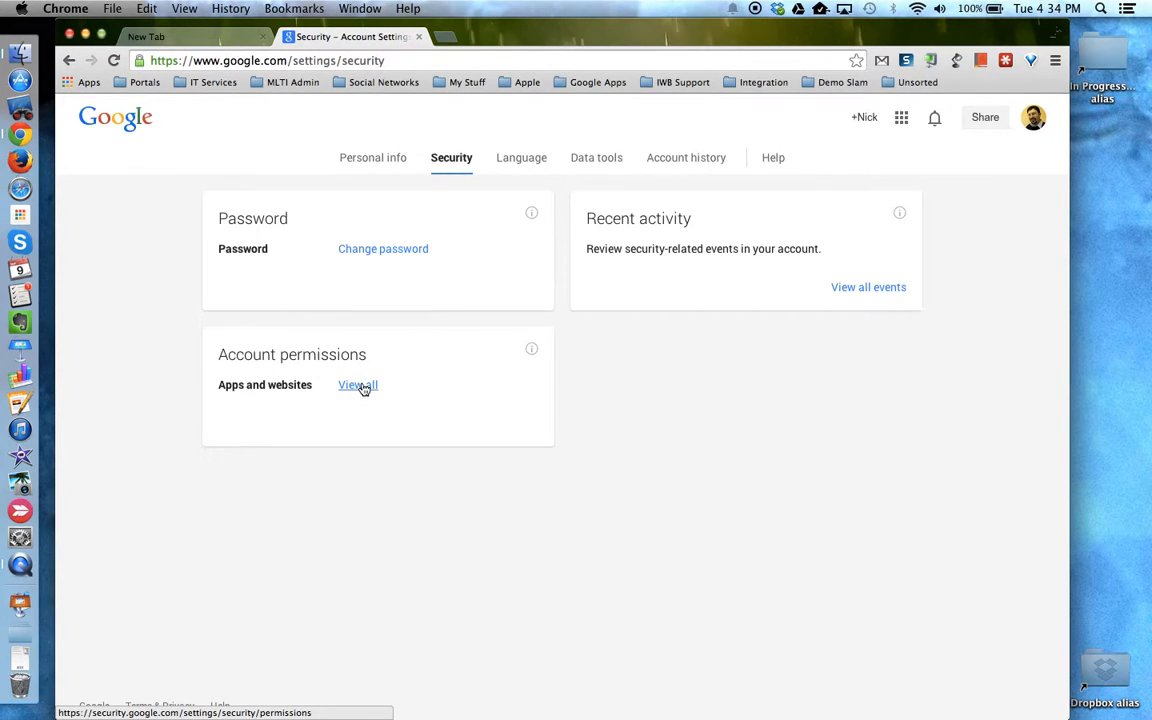
click(357, 385)
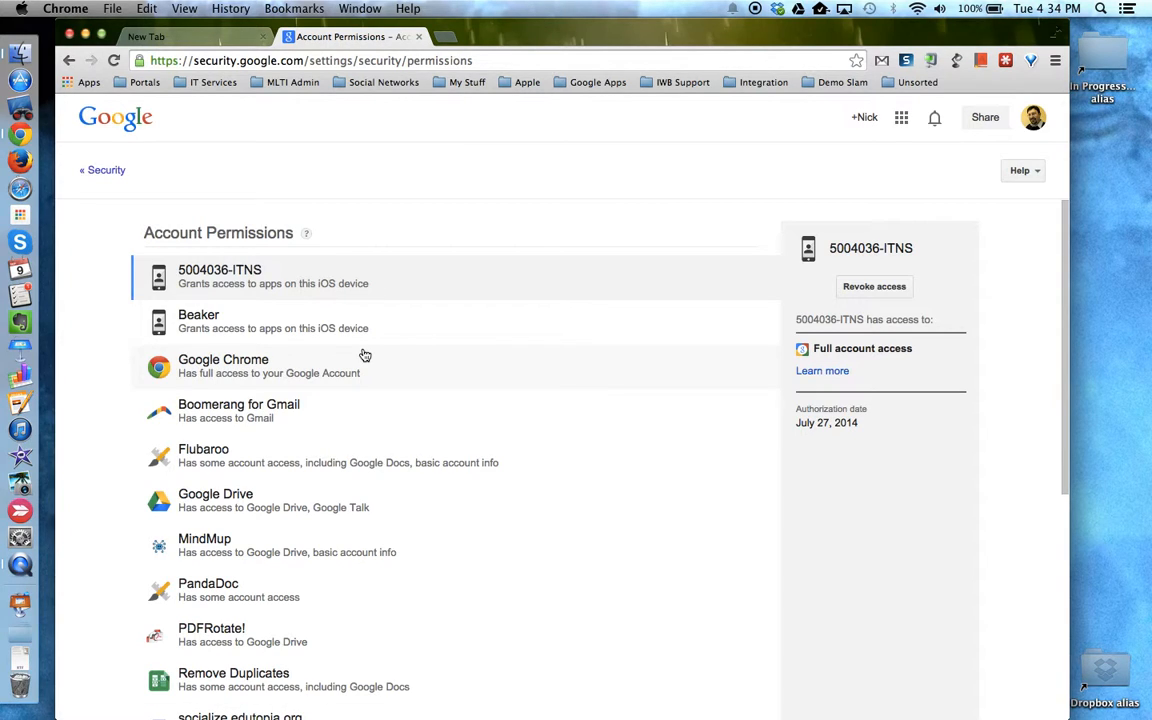
scroll(down, 3)
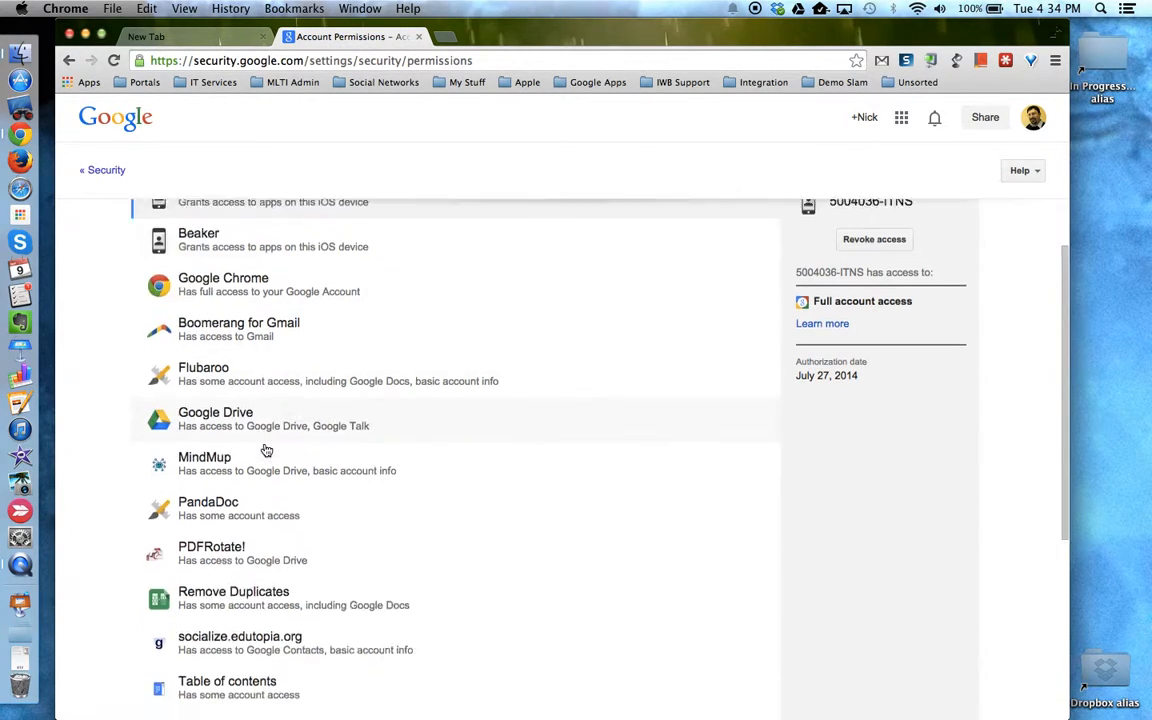